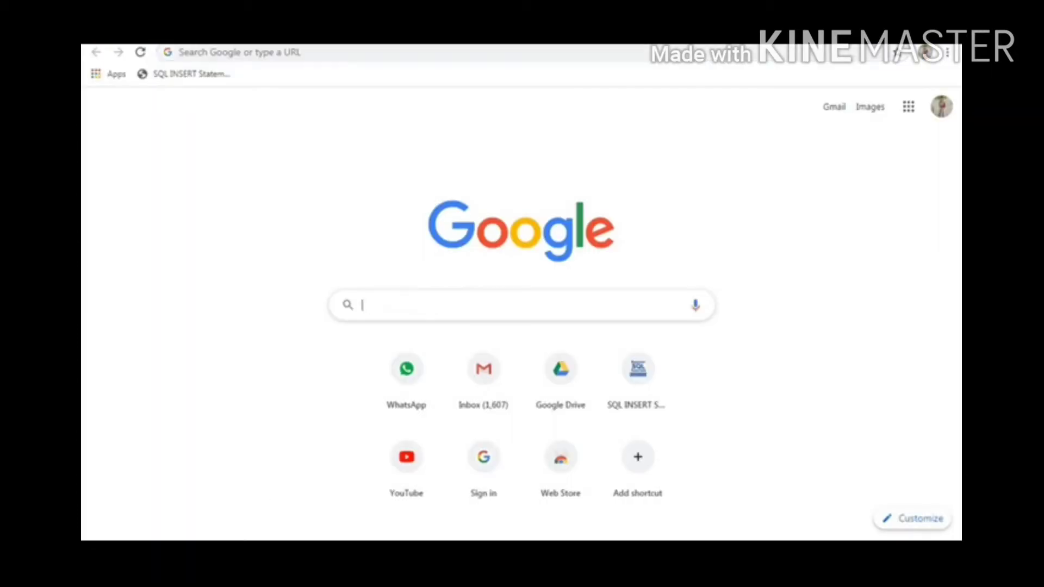
- Search Google for installing Oracle Database 11g on Windows 7 32-bit and open the oracle.com result
{"action": "type", "text": "how to uninstall oracle database 11g on windows 7"}
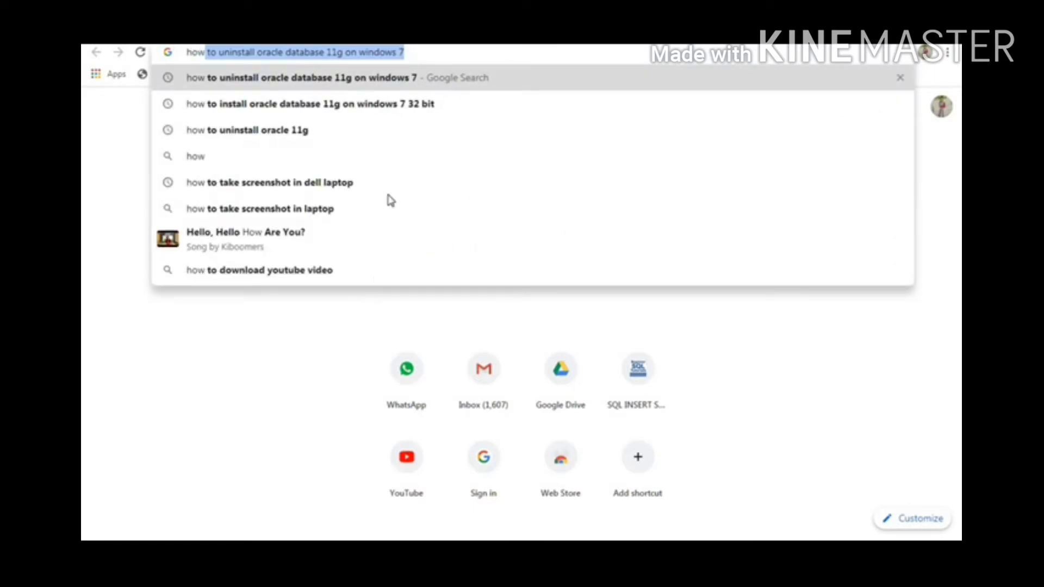
{"action": "left_click", "coordinate": [309, 104]}
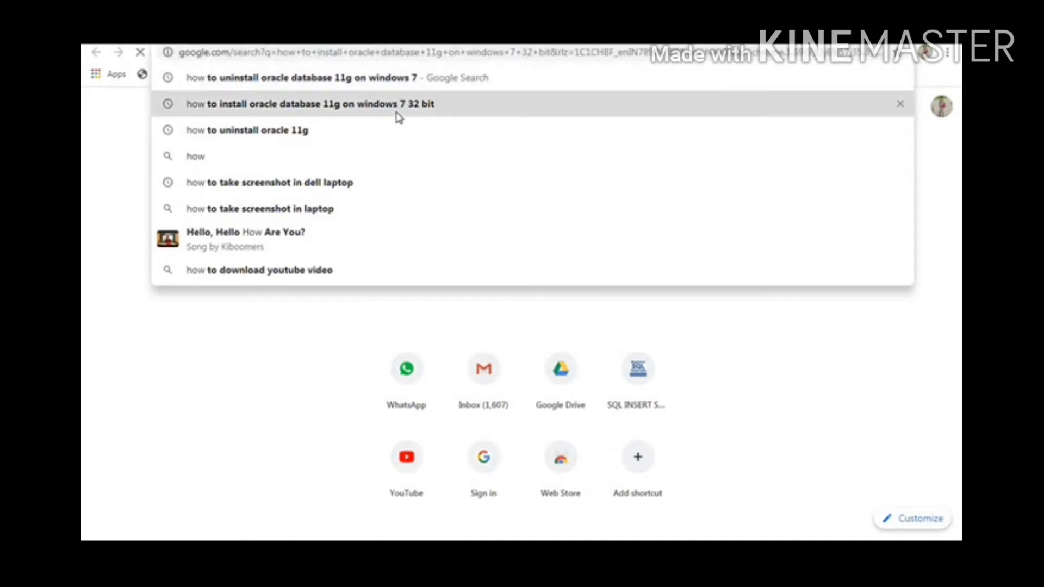
{"action": "left_click", "coordinate": [308, 103]}
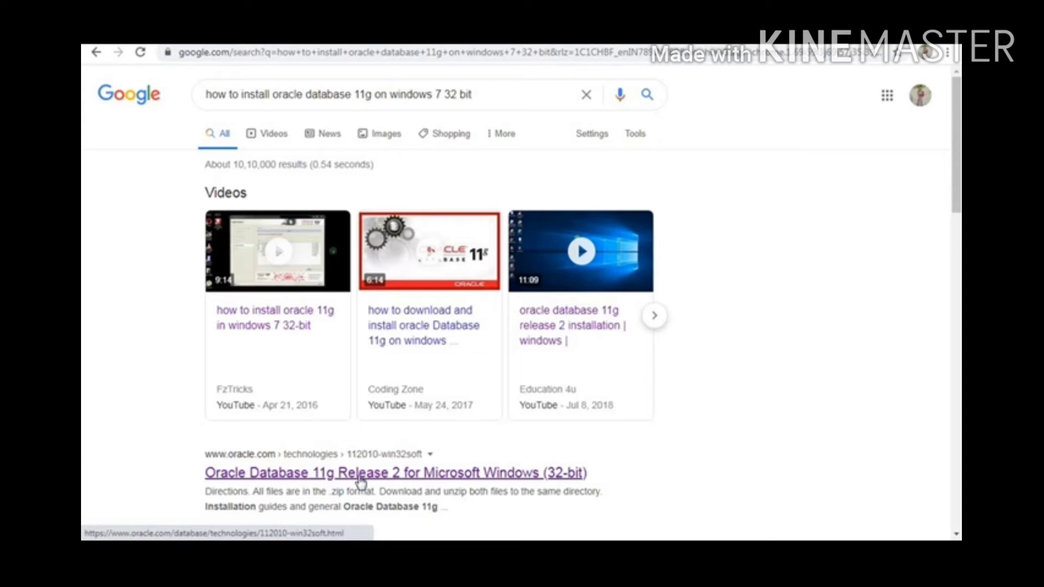
{"action": "left_click", "coordinate": [395, 473]}
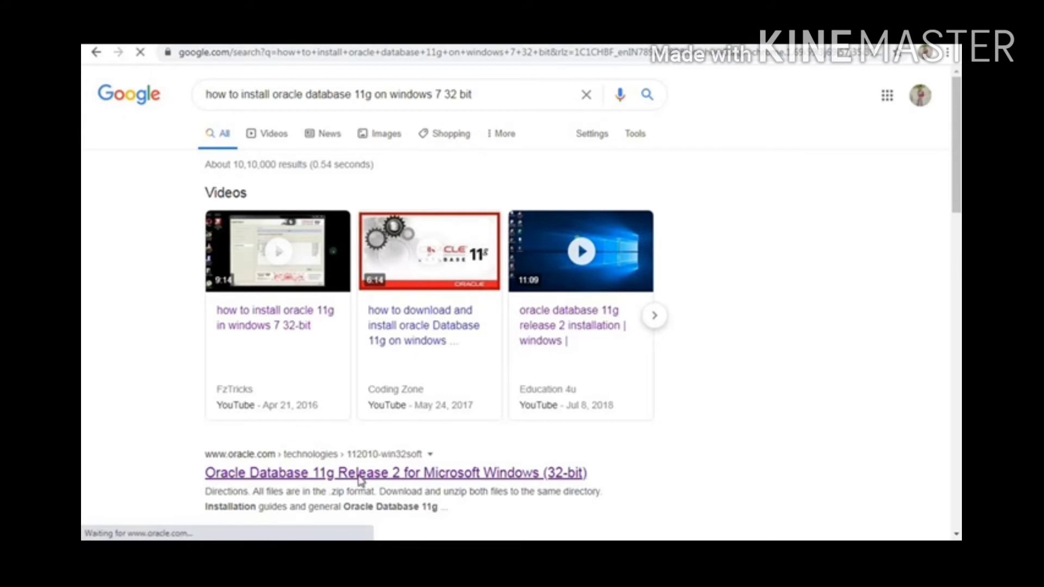
{"action": "left_click", "coordinate": [394, 472]}
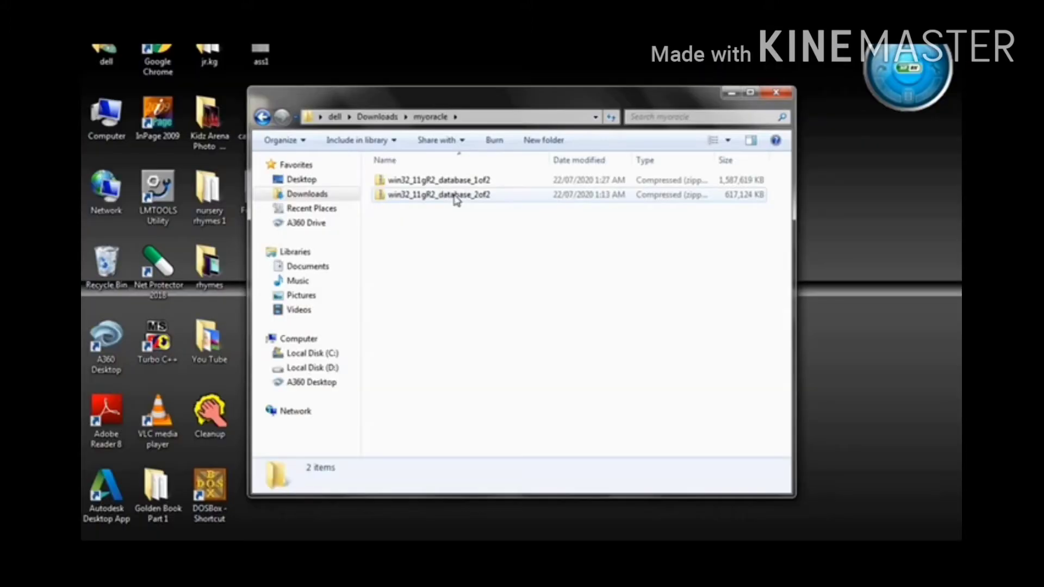
{"action": "mouse_move", "coordinate": [456, 183]}
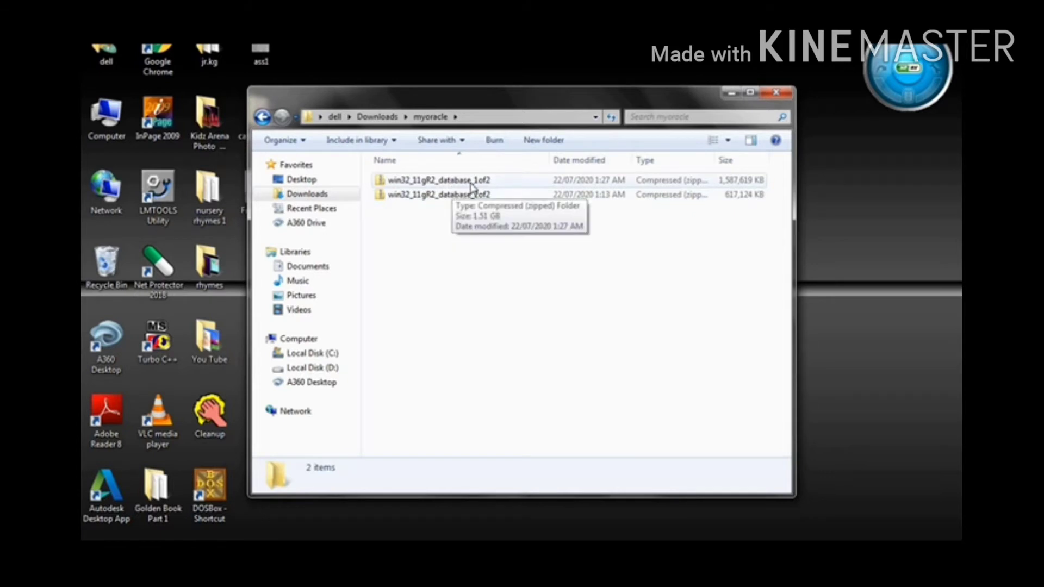
- Extract win32_11gR2_database_1of2.zip into its suggested folder
{"action": "right_click", "coordinate": [440, 180]}
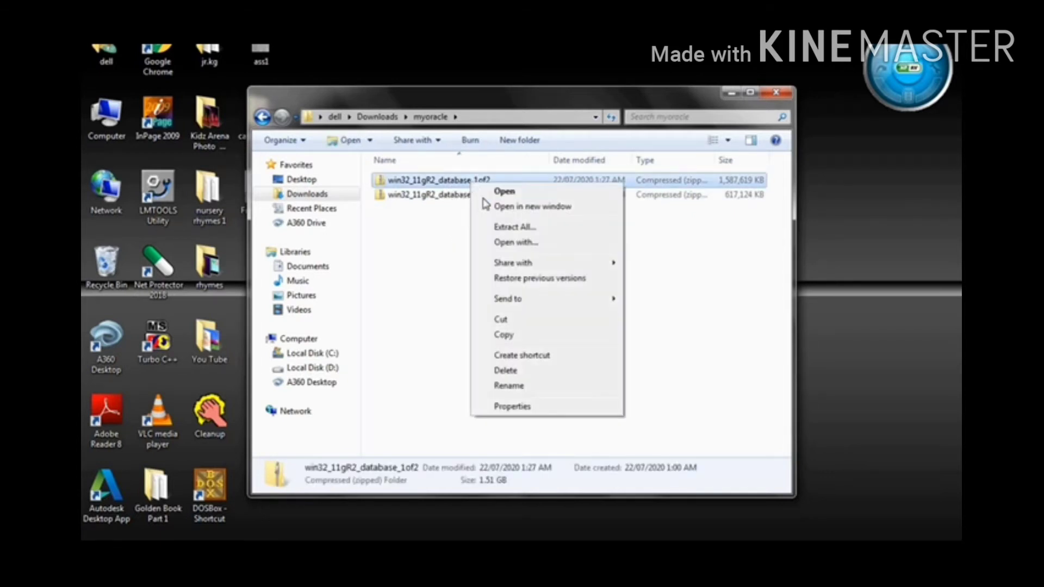
{"action": "left_click", "coordinate": [514, 226]}
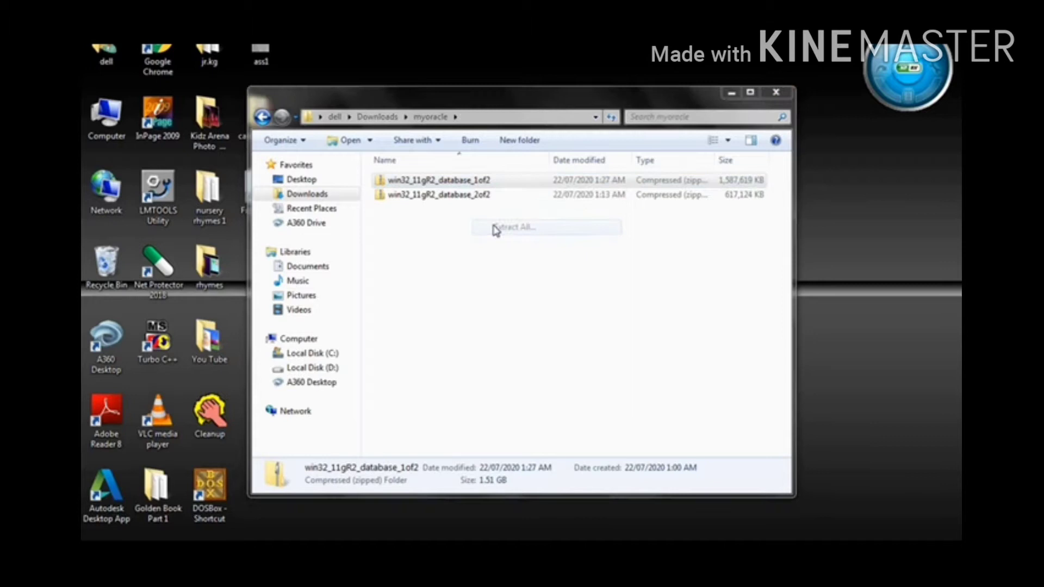
{"action": "left_click", "coordinate": [514, 228]}
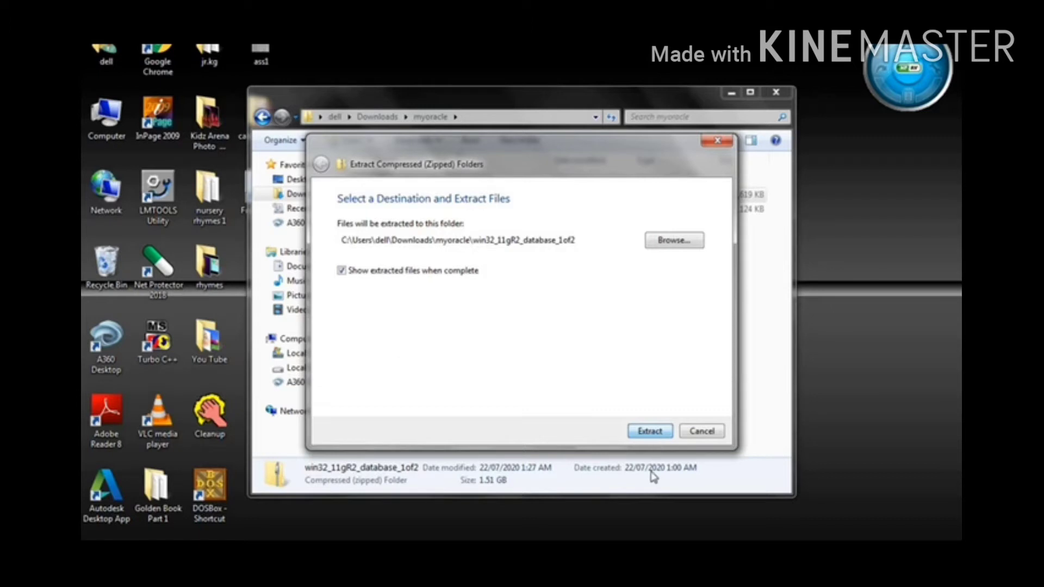
{"action": "left_click", "coordinate": [649, 430]}
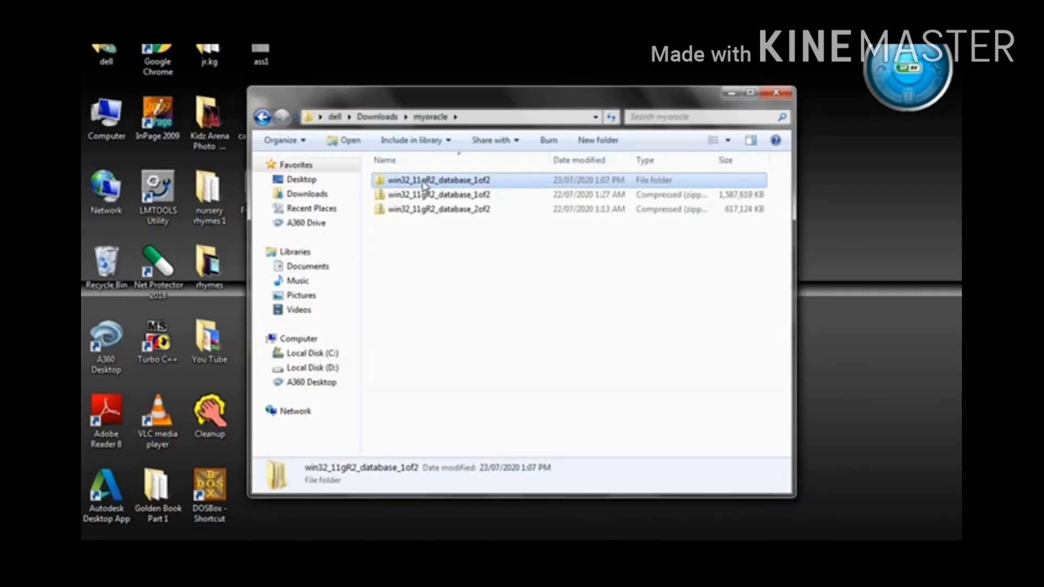
- Rename the win32_11gR2_database_1of2 folder to 'database1'
{"action": "right_click", "coordinate": [435, 180]}
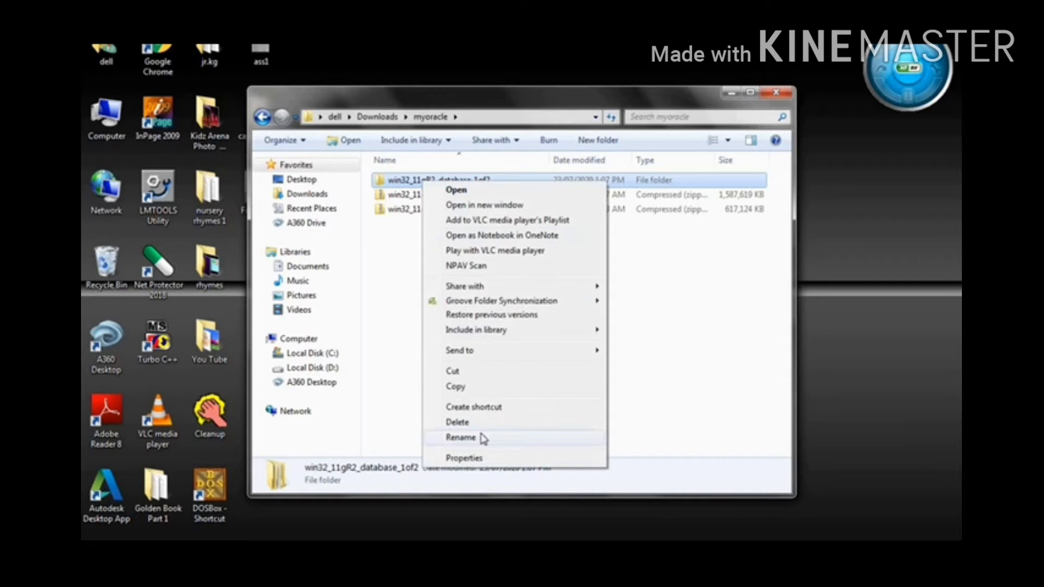
{"action": "left_click", "coordinate": [460, 437]}
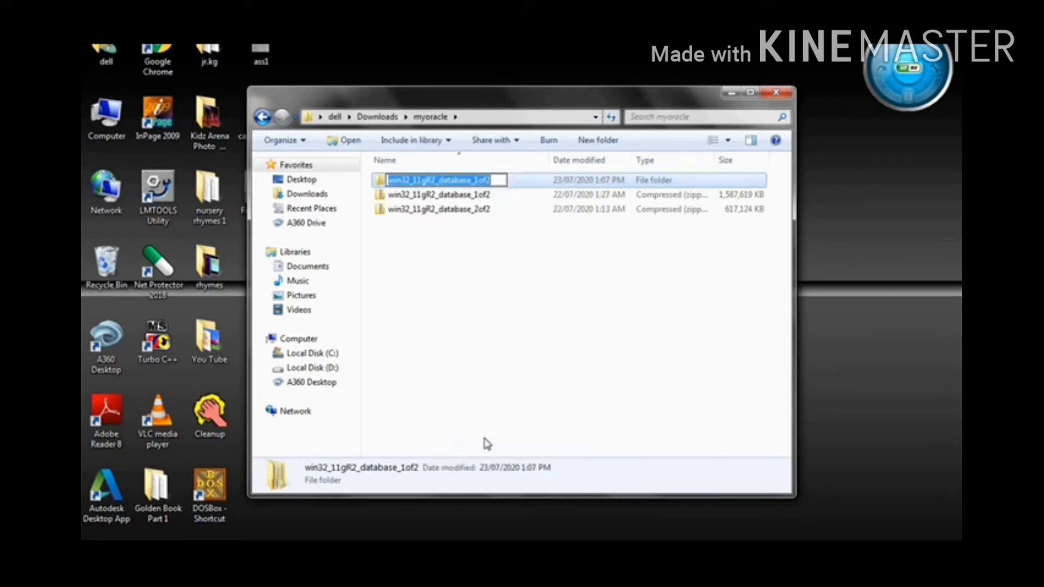
{"action": "type", "text": "database1"}
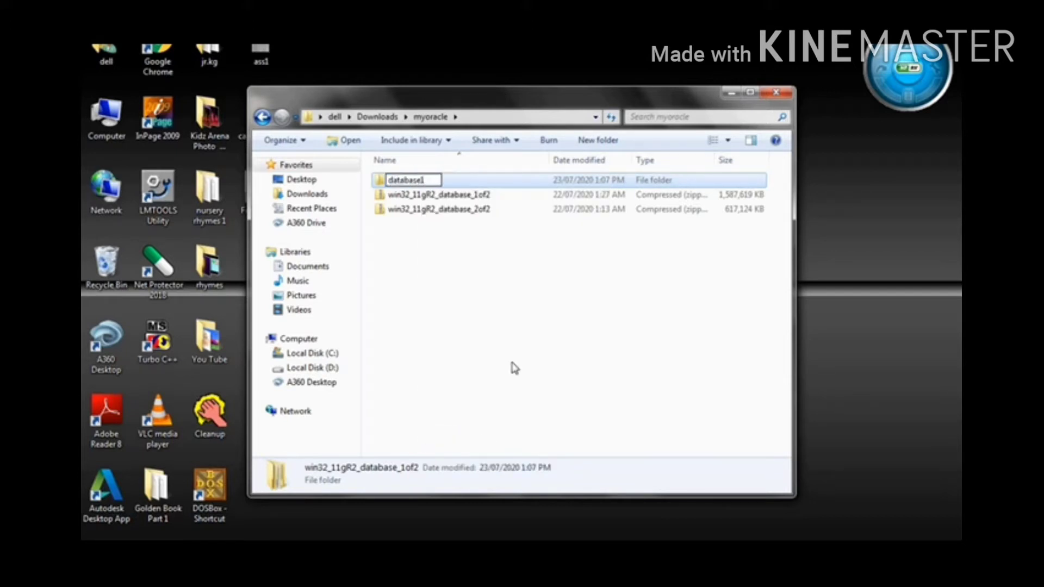
{"action": "left_click", "coordinate": [433, 208]}
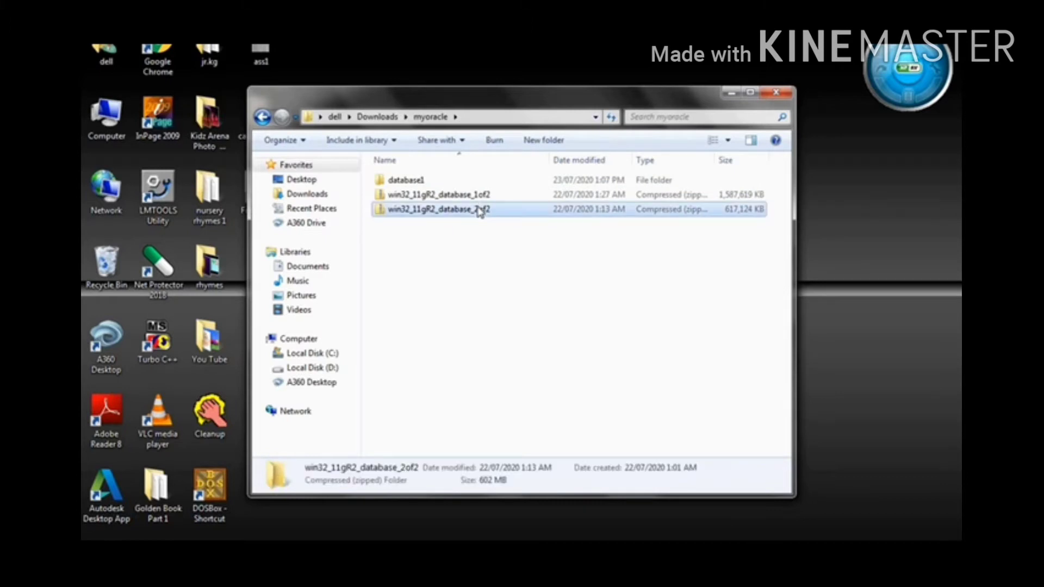
- Extract win32_11gR2_database_2of2.zip and rename its folder to 'database2'
{"action": "right_click", "coordinate": [433, 208]}
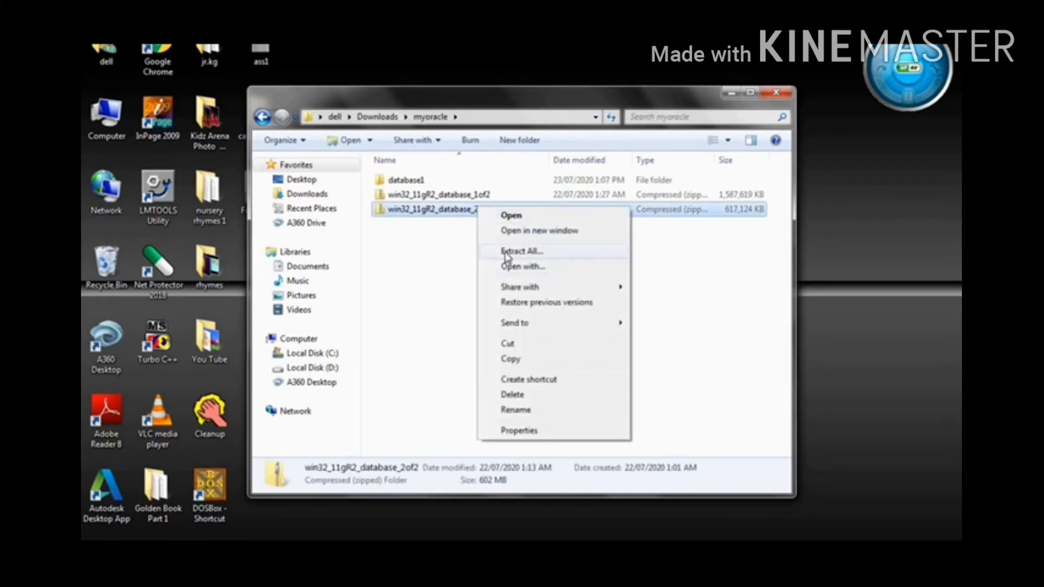
{"action": "left_click", "coordinate": [522, 251]}
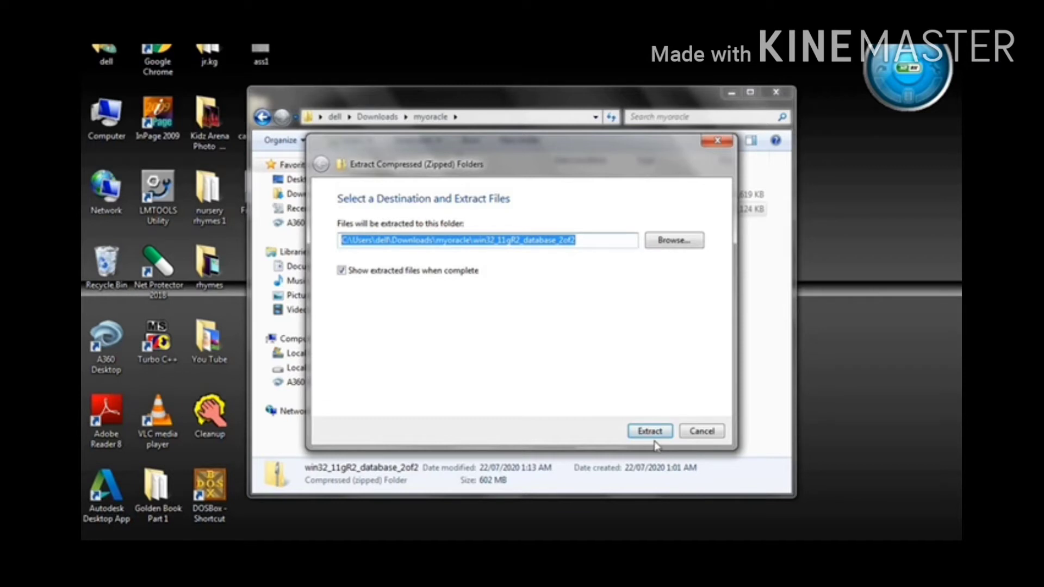
{"action": "left_click", "coordinate": [649, 431]}
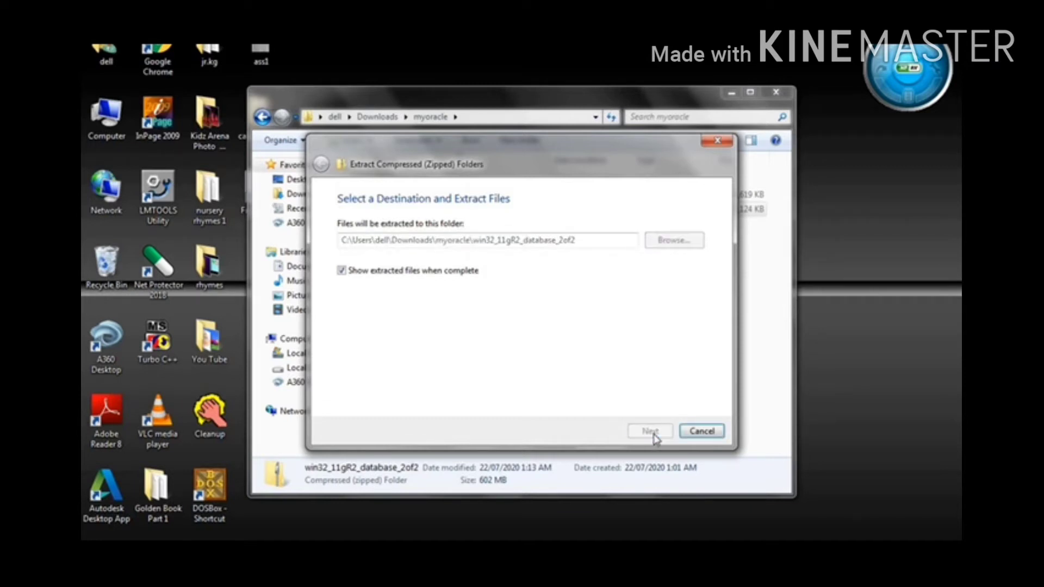
{"action": "left_click", "coordinate": [649, 431]}
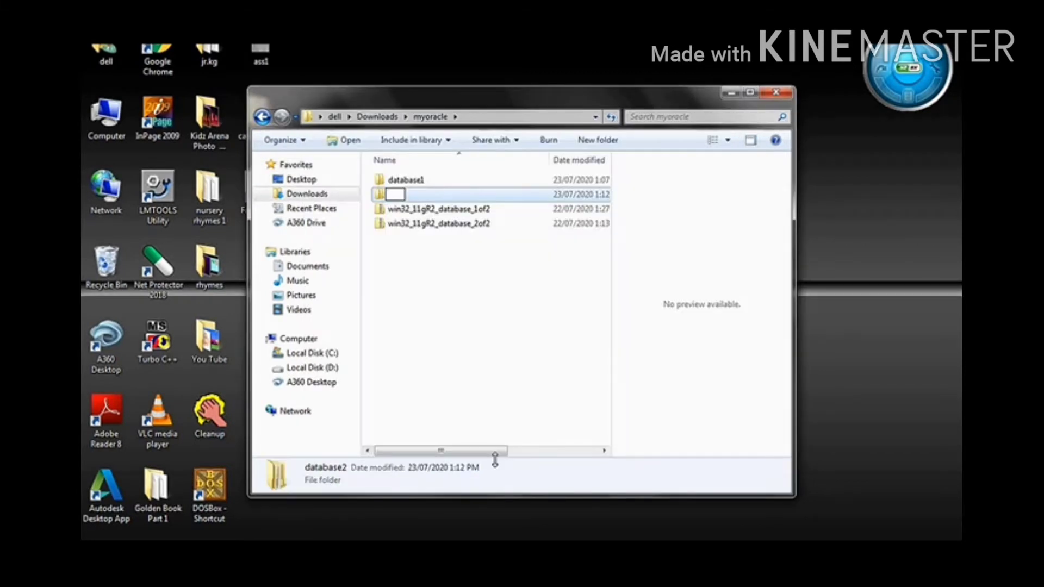
{"action": "type", "text": "database2"}
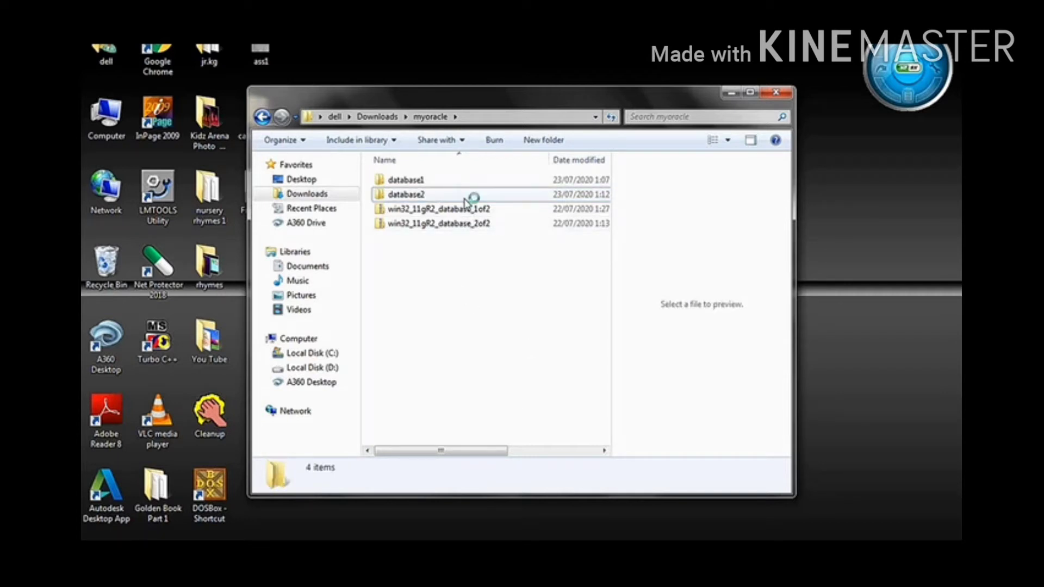
- Copy all three folders from database2's stage Components folder
{"action": "double_click", "coordinate": [404, 194]}
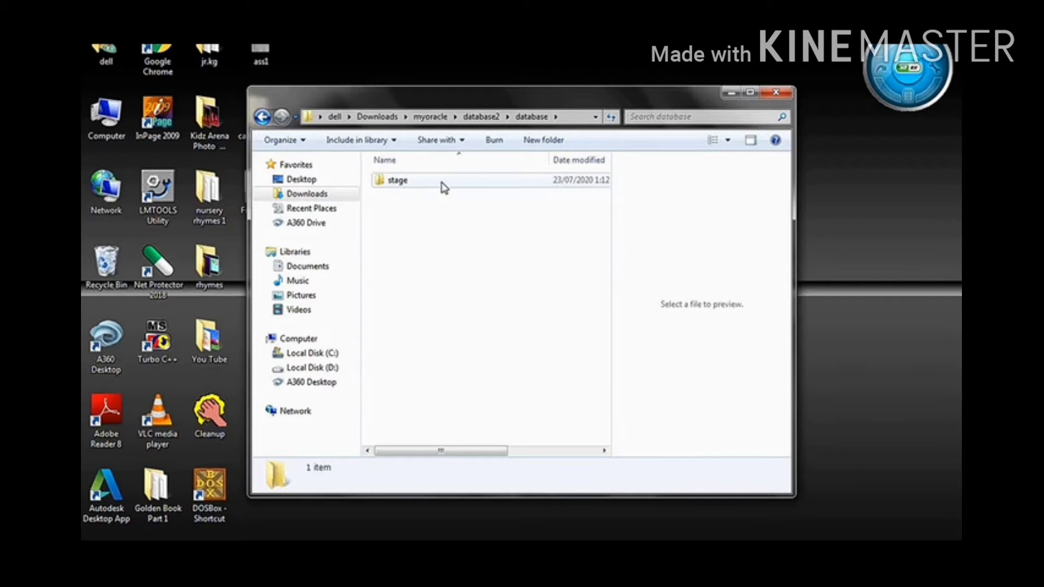
{"action": "double_click", "coordinate": [396, 180]}
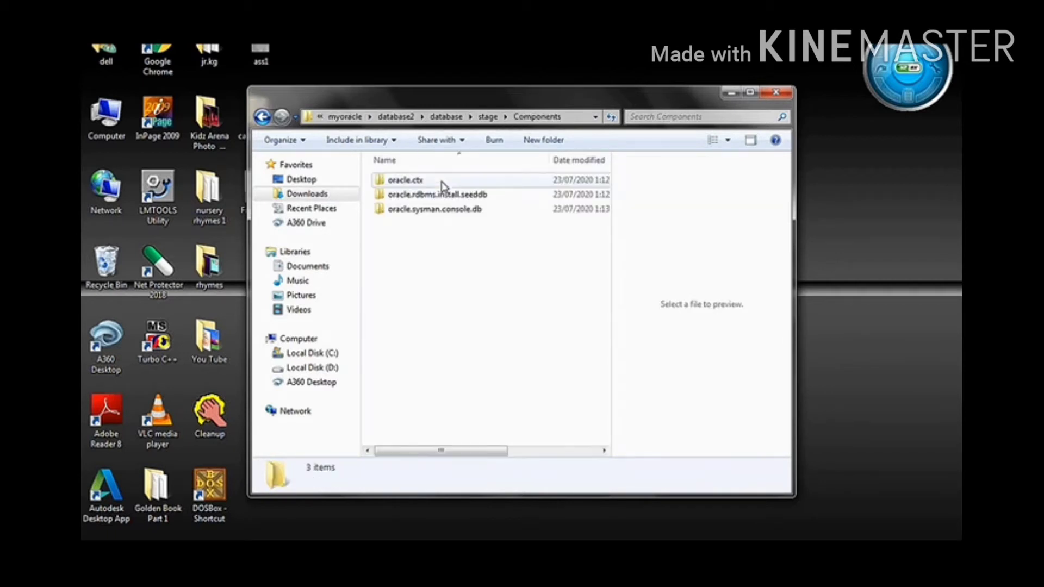
{"action": "left_click", "coordinate": [436, 195]}
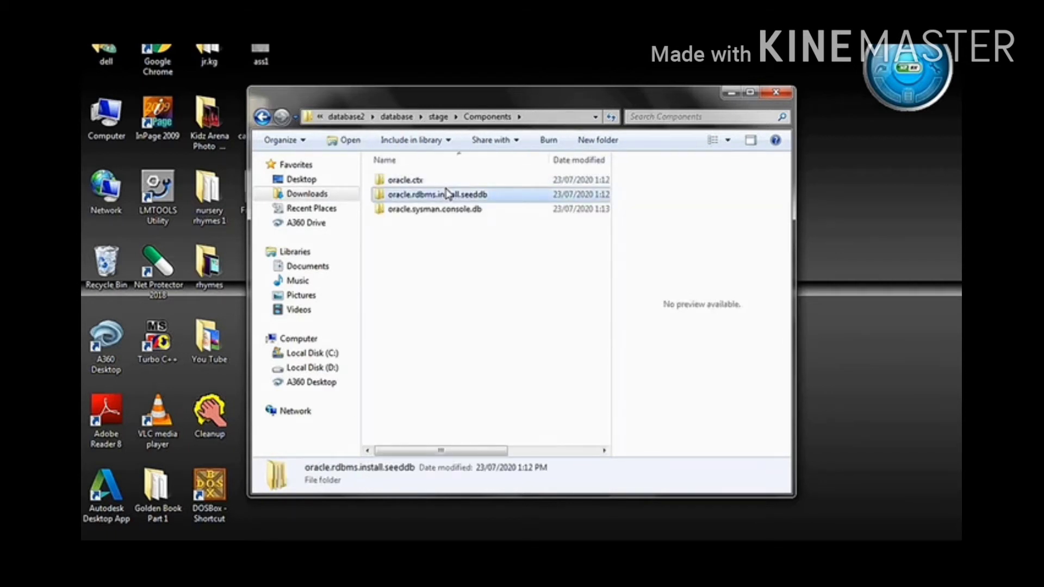
{"action": "key", "text": "ctrl+a"}
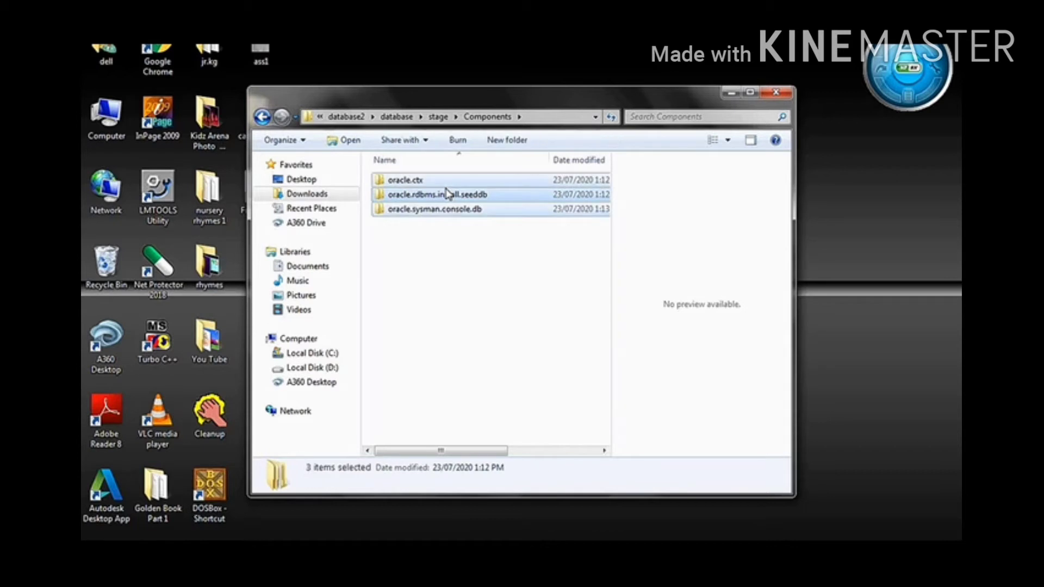
{"action": "right_click", "coordinate": [436, 193]}
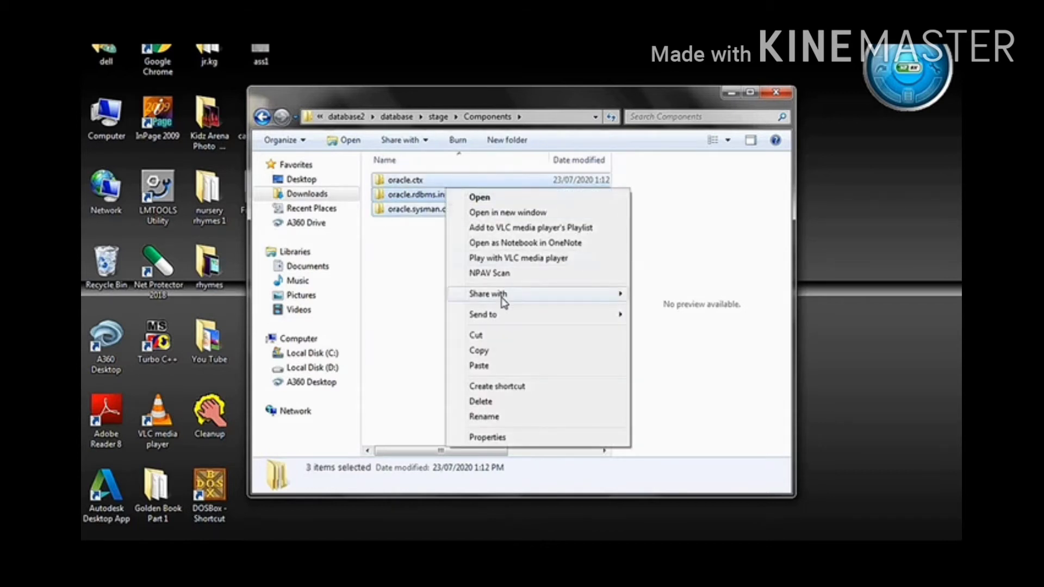
{"action": "mouse_move", "coordinate": [495, 355]}
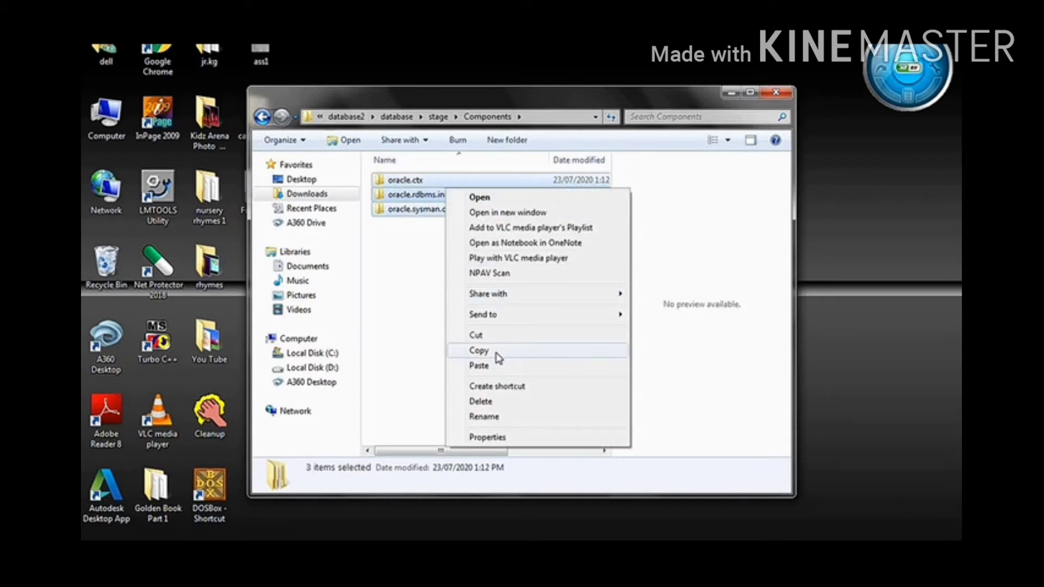
{"action": "left_click", "coordinate": [478, 350]}
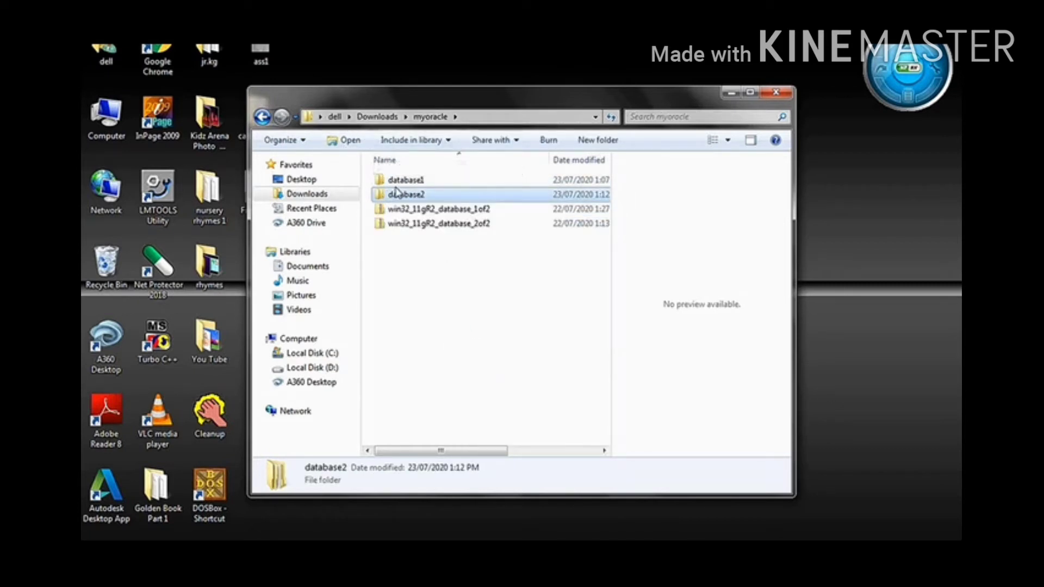
- Paste the copied components into database1's stage Components folder, then return to the database folder
{"action": "double_click", "coordinate": [405, 179]}
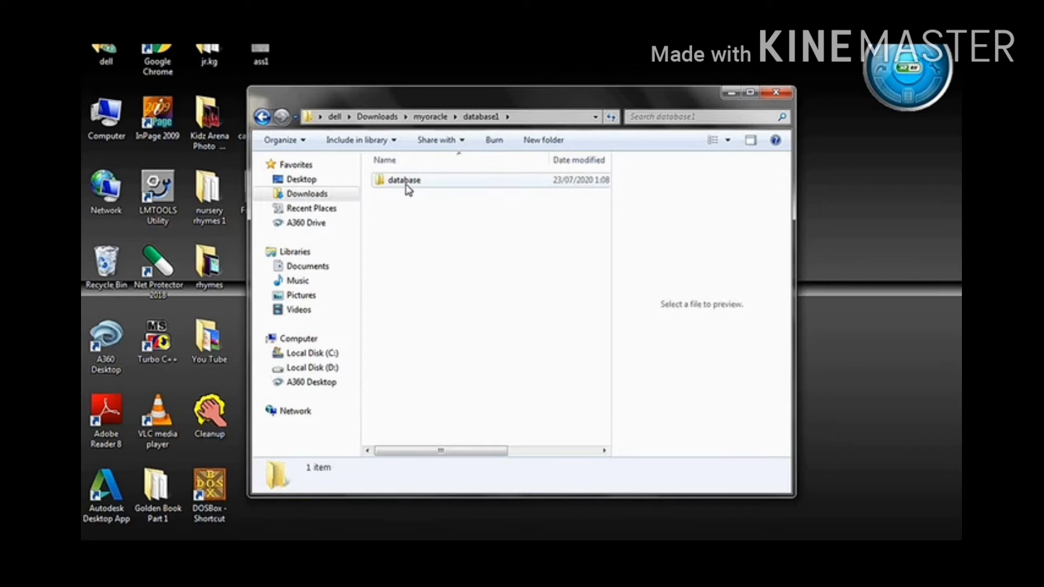
{"action": "double_click", "coordinate": [402, 180]}
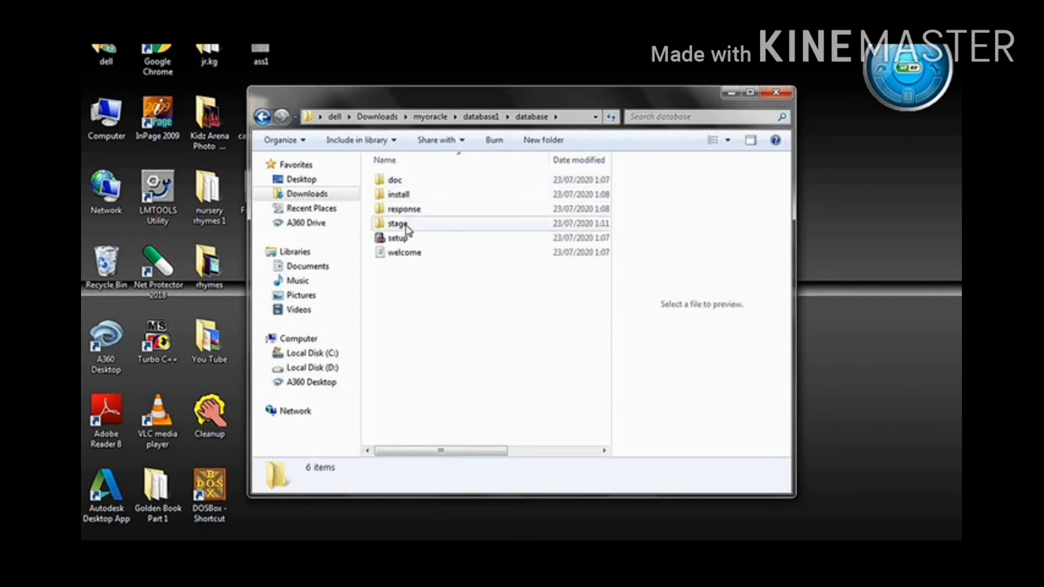
{"action": "double_click", "coordinate": [397, 223]}
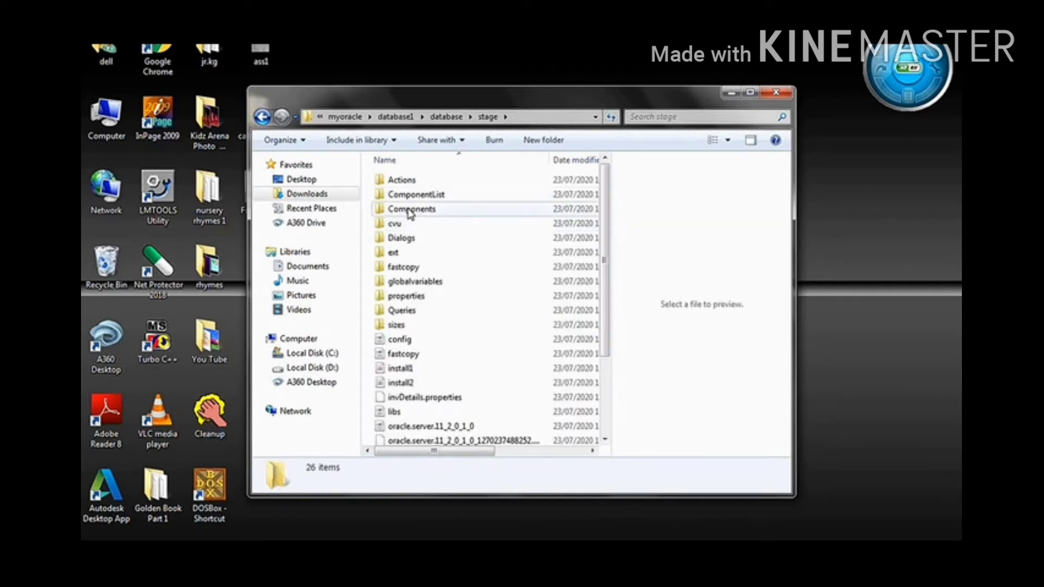
{"action": "double_click", "coordinate": [410, 208]}
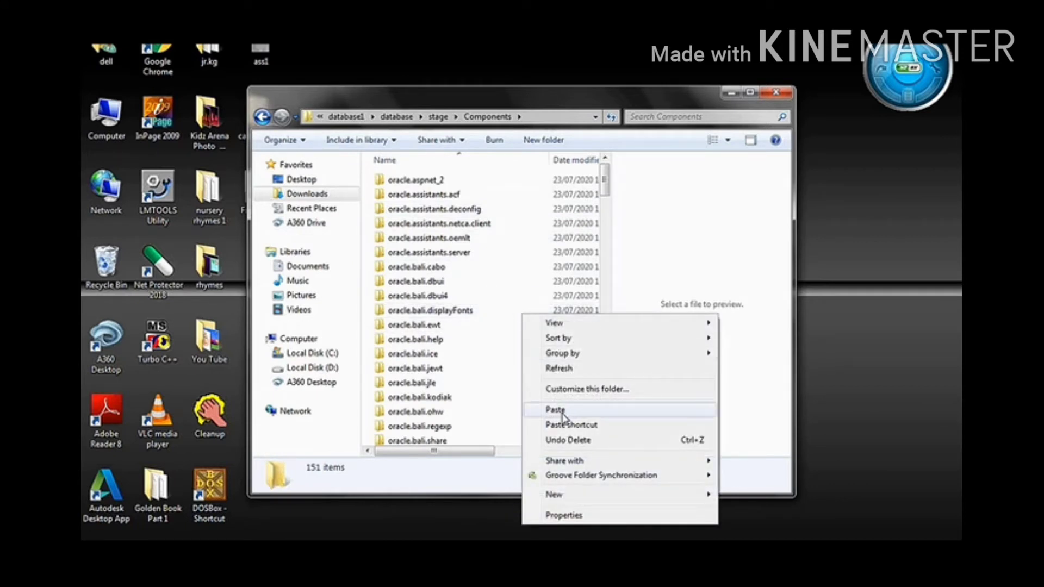
{"action": "mouse_move", "coordinate": [508, 297]}
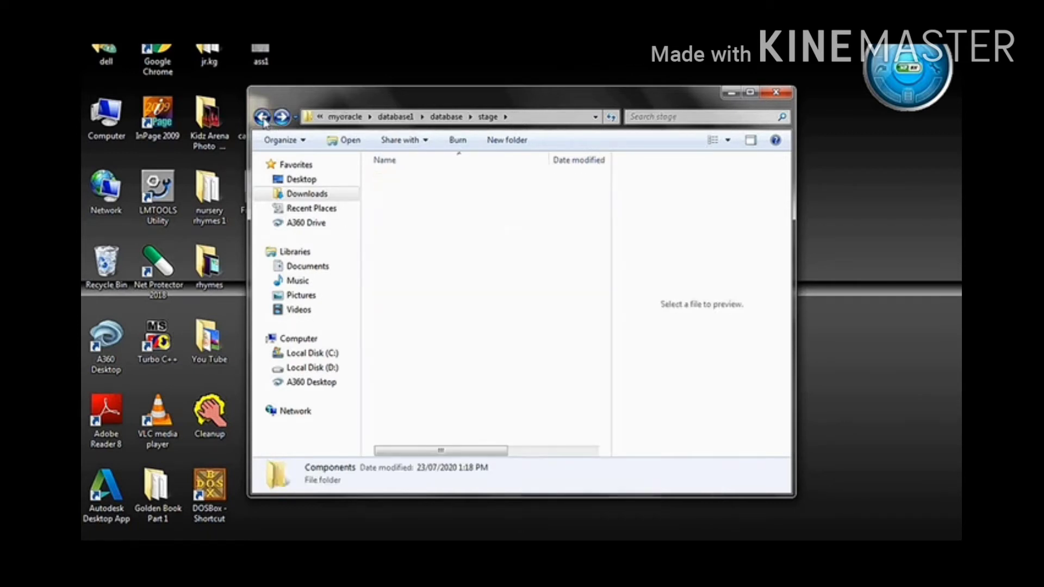
{"action": "left_click", "coordinate": [261, 116]}
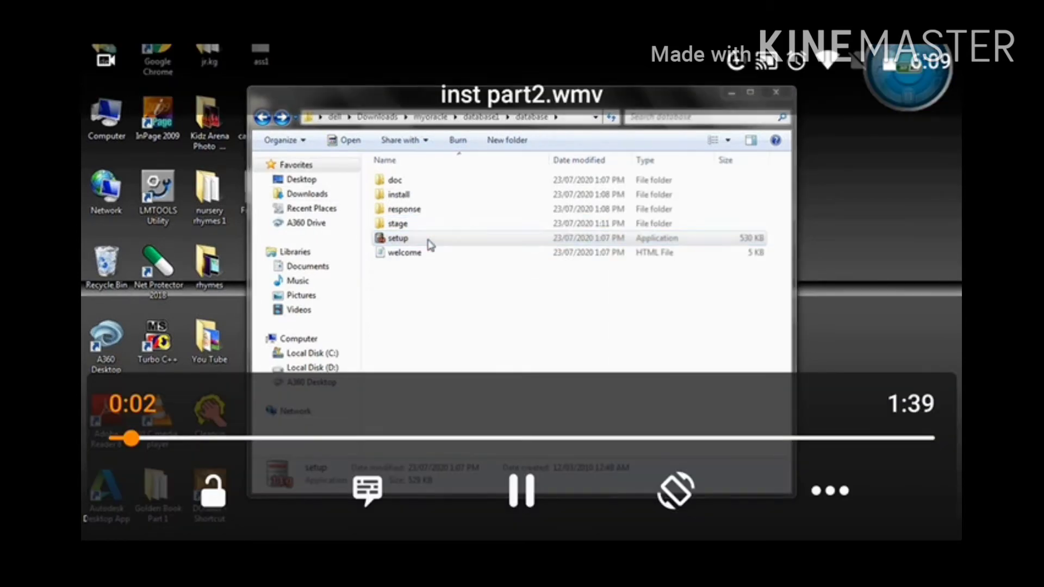
- Run setup.exe, allowing it past the Open File security warning
{"action": "double_click", "coordinate": [396, 238]}
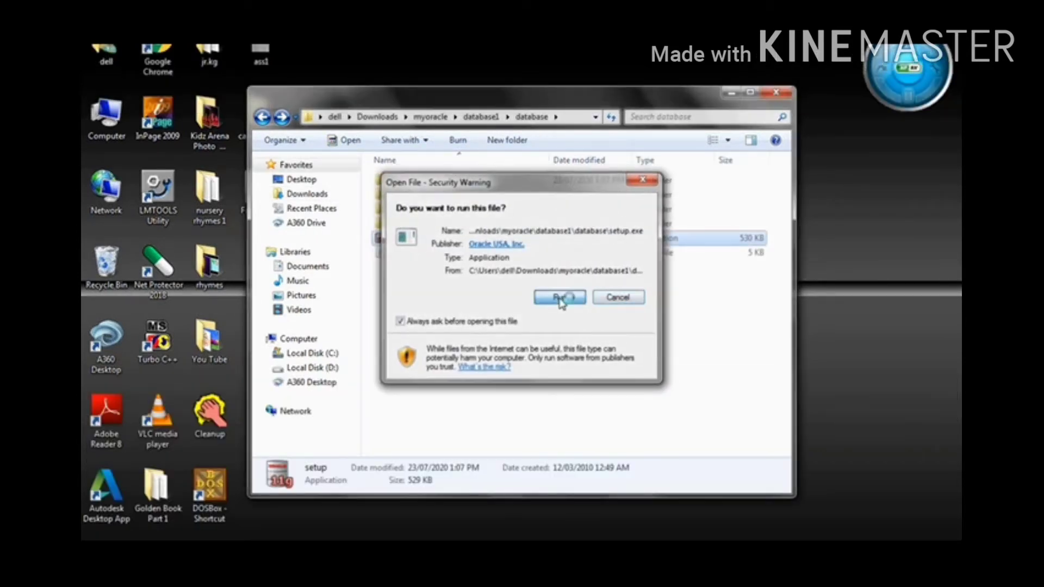
{"action": "left_click", "coordinate": [558, 297]}
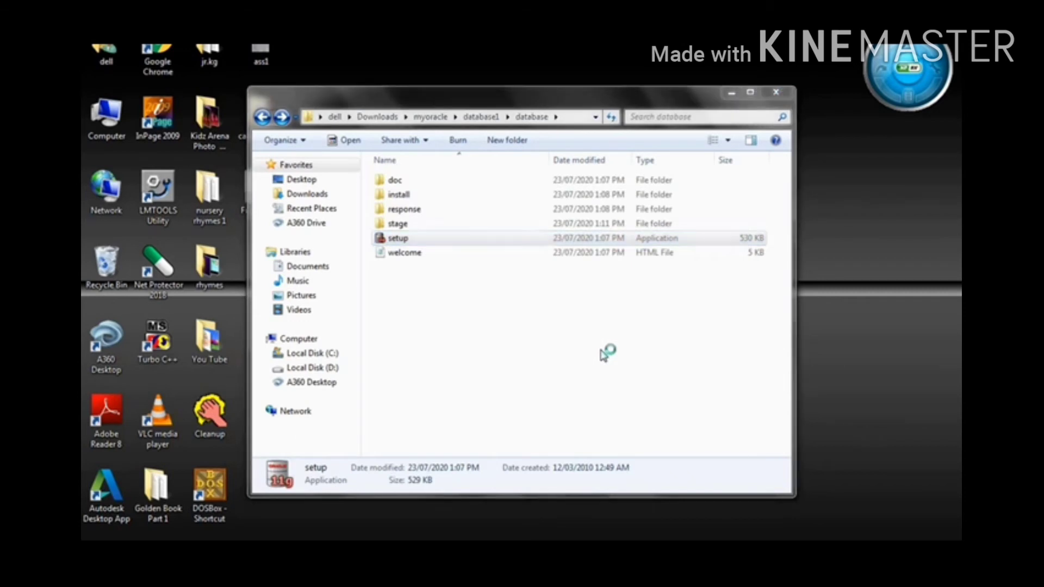
{"action": "double_click", "coordinate": [397, 237]}
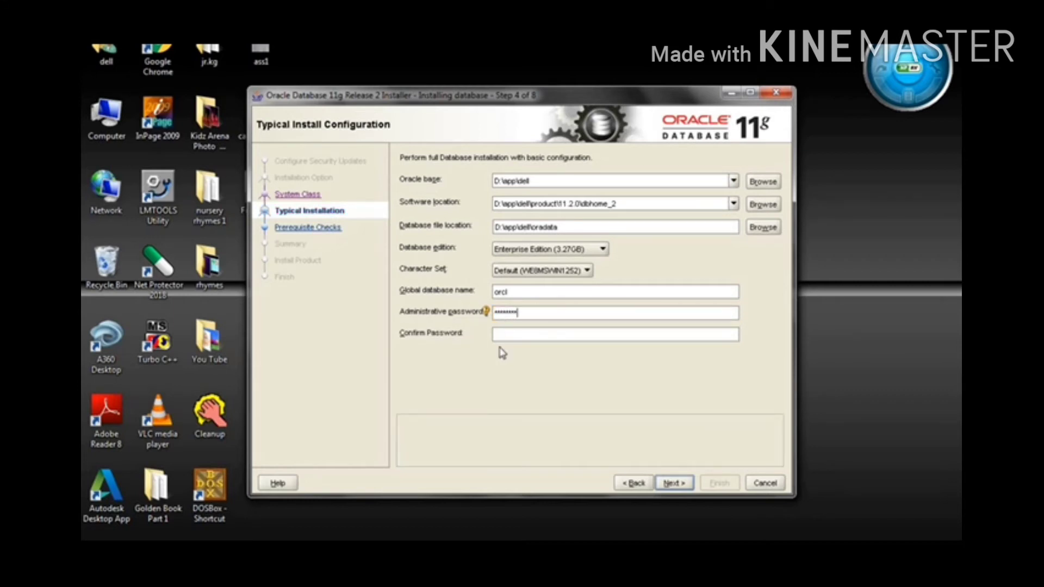
- Confirm the administrative password and advance through prerequisite checks to the Summary
{"action": "left_click", "coordinate": [614, 334]}
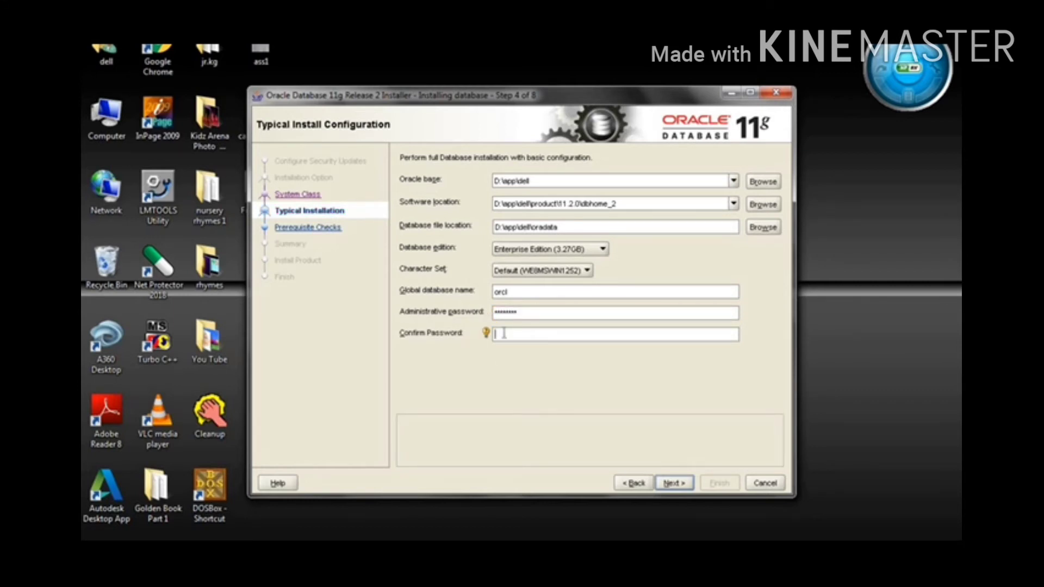
{"action": "left_click", "coordinate": [673, 483]}
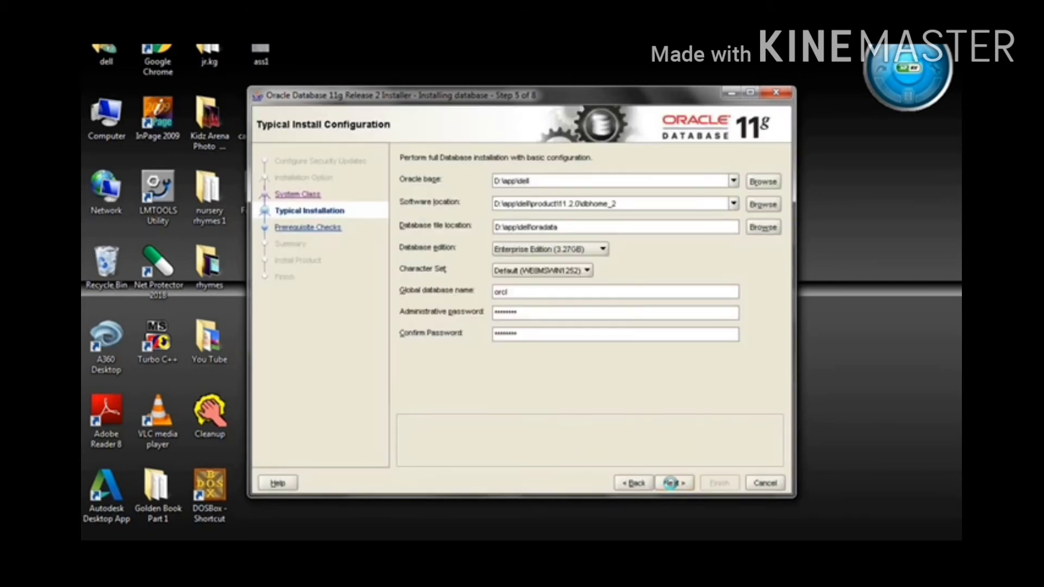
{"action": "left_click", "coordinate": [673, 483]}
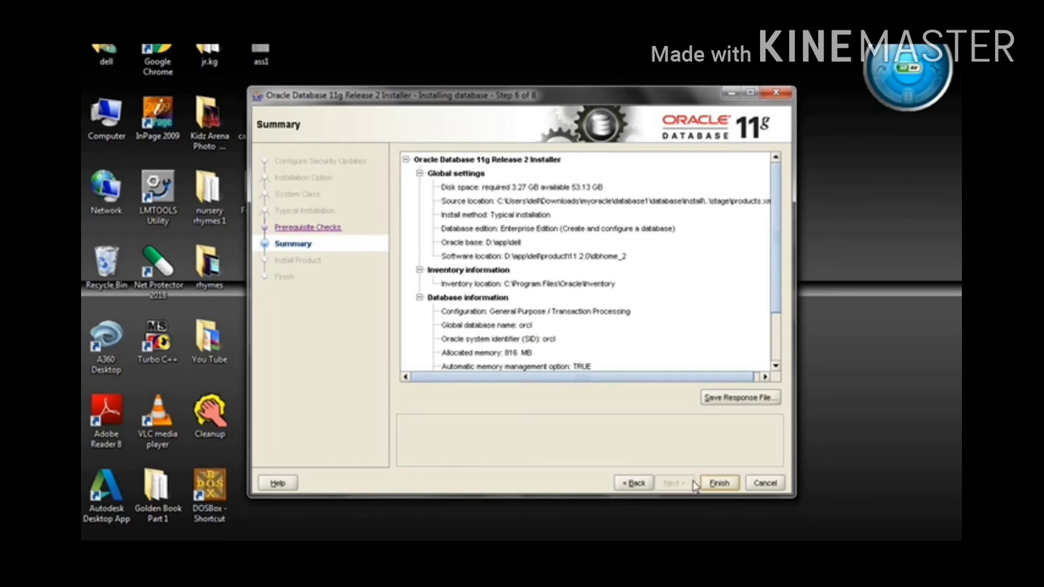
- Finish the Summary page to begin installing Oracle Database 11g
{"action": "left_click", "coordinate": [718, 483]}
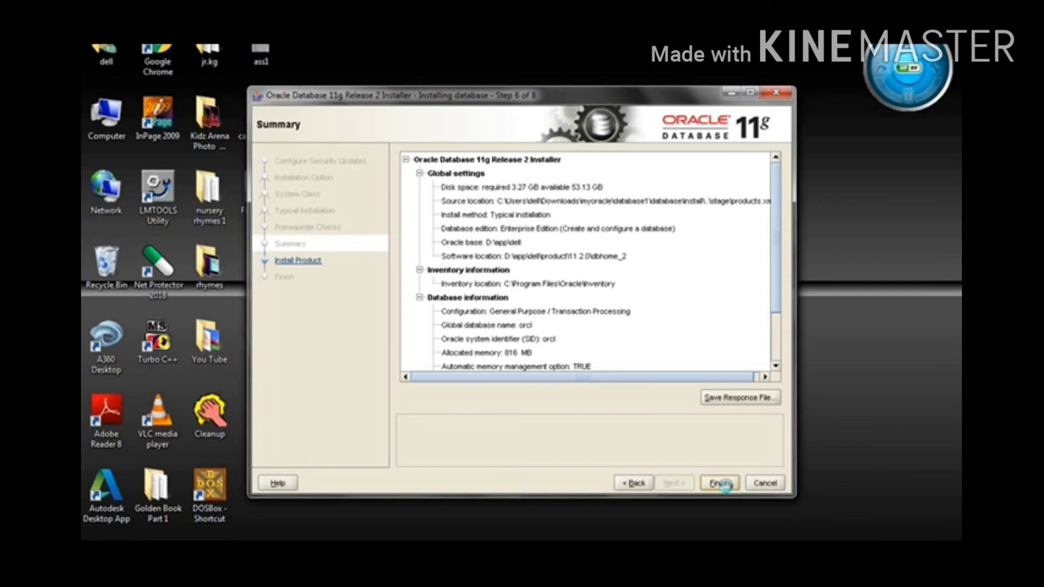
{"action": "left_click", "coordinate": [719, 483]}
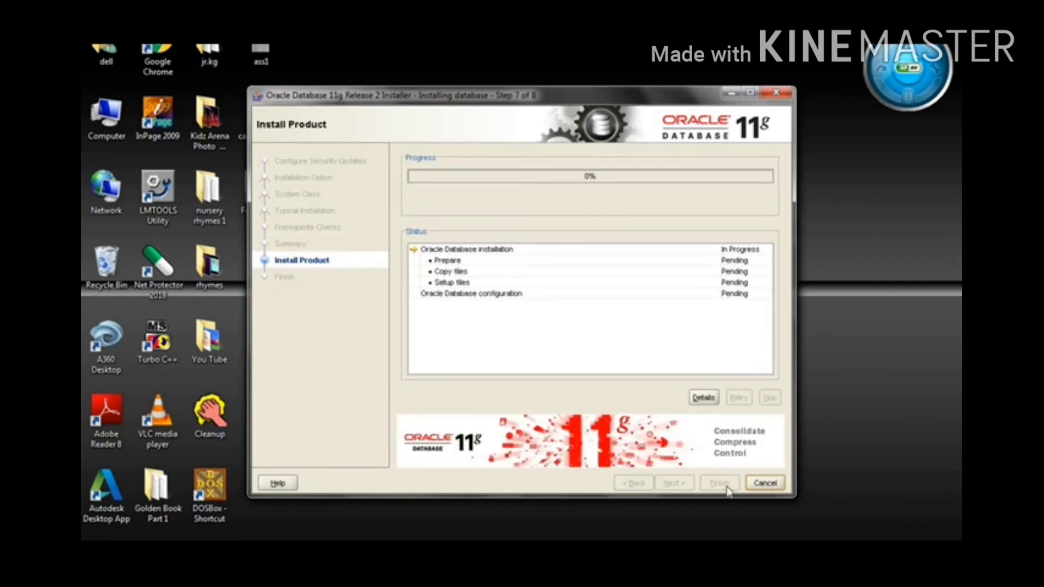
{"action": "mouse_move", "coordinate": [487, 347]}
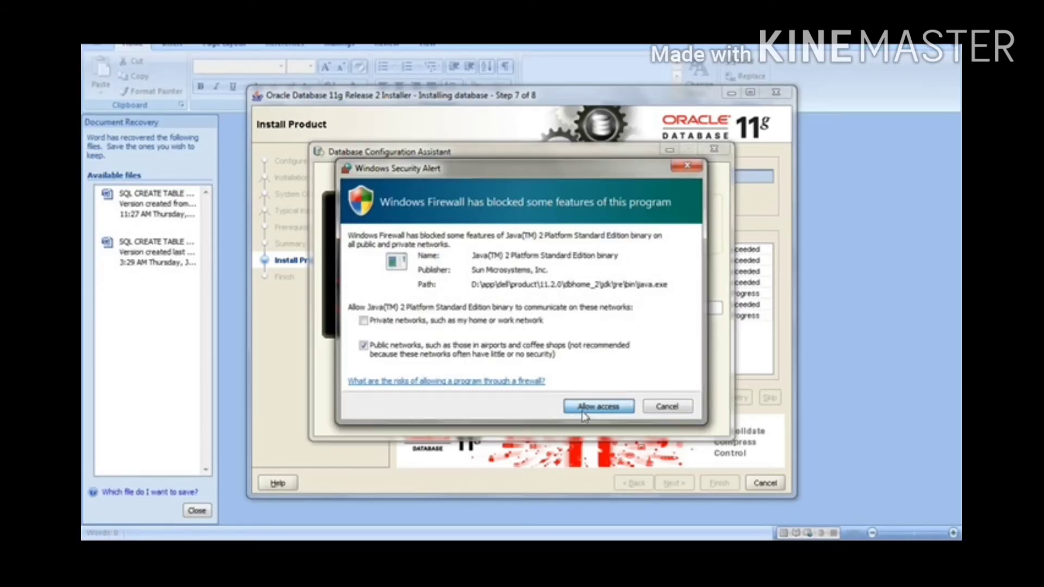
- Allow Java through Windows Firewall and dismiss the orcl database creation complete notice
{"action": "left_click", "coordinate": [597, 407]}
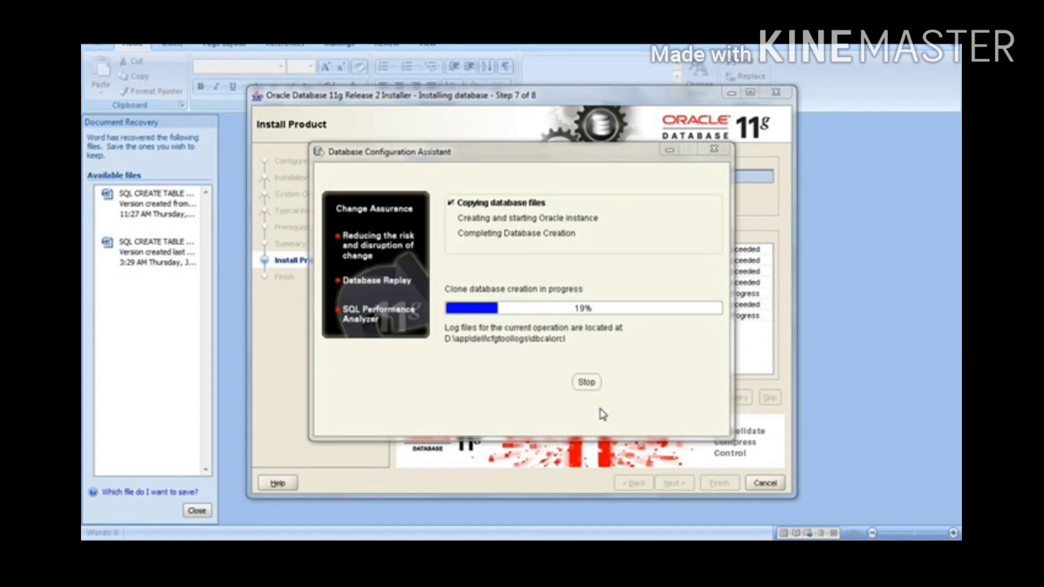
{"action": "mouse_move", "coordinate": [456, 435]}
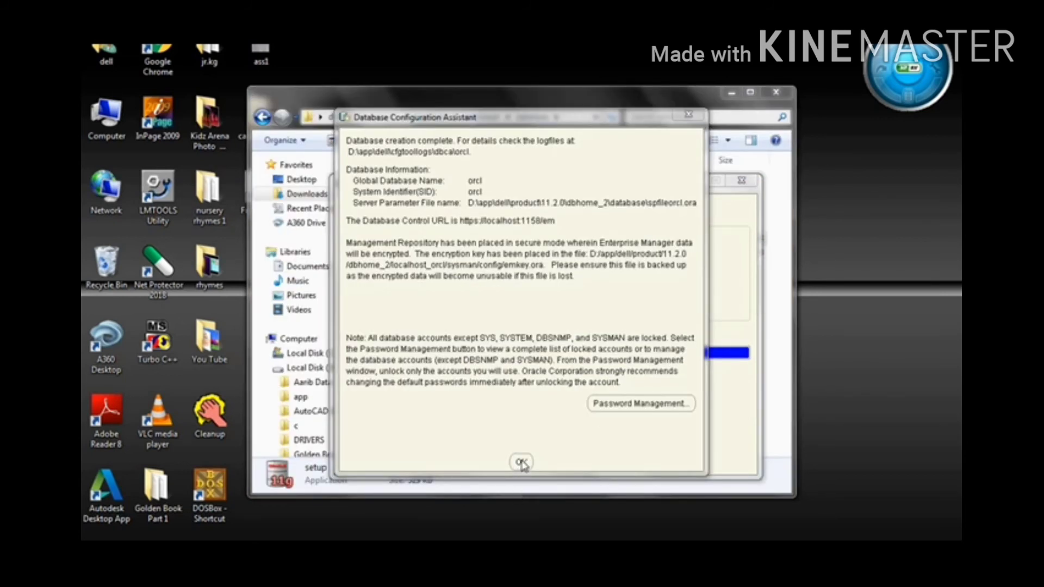
{"action": "left_click", "coordinate": [521, 462]}
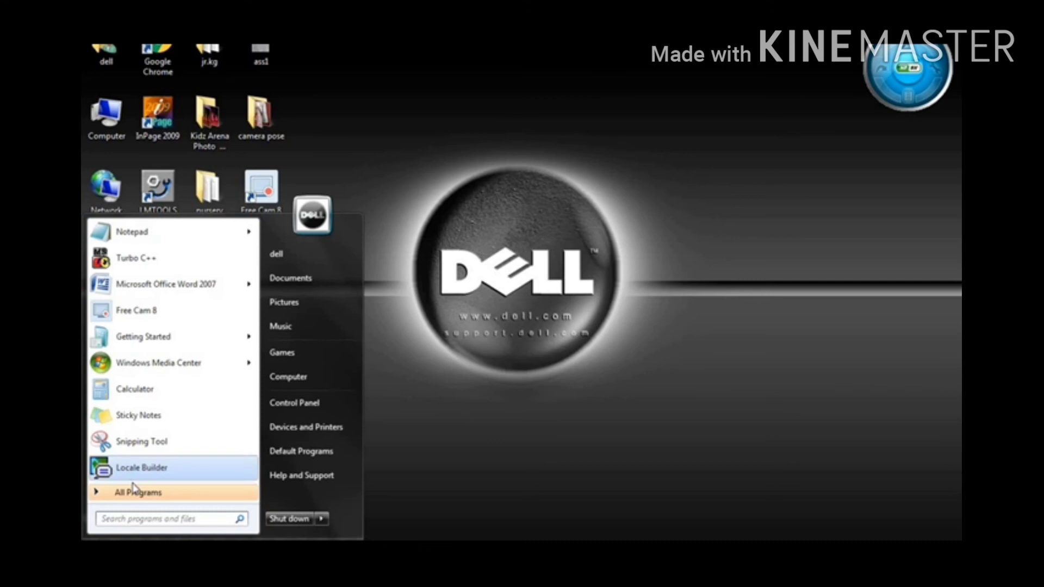
- Browse the Oracle - OraDb11g_home2 Application Development shortcuts, then launch cmd from Start search
{"action": "left_click", "coordinate": [137, 493]}
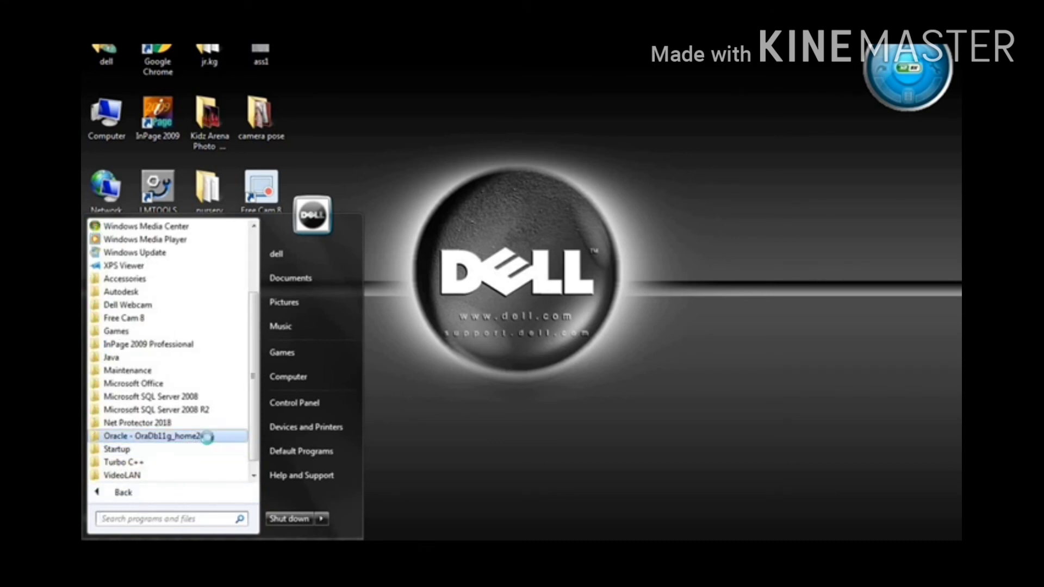
{"action": "left_click", "coordinate": [157, 436]}
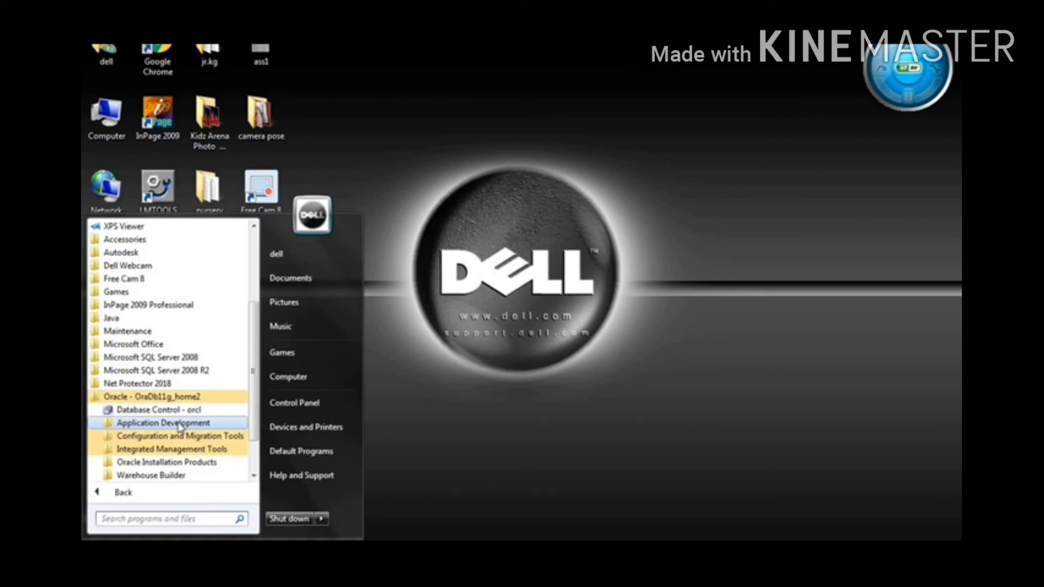
{"action": "left_click", "coordinate": [163, 423]}
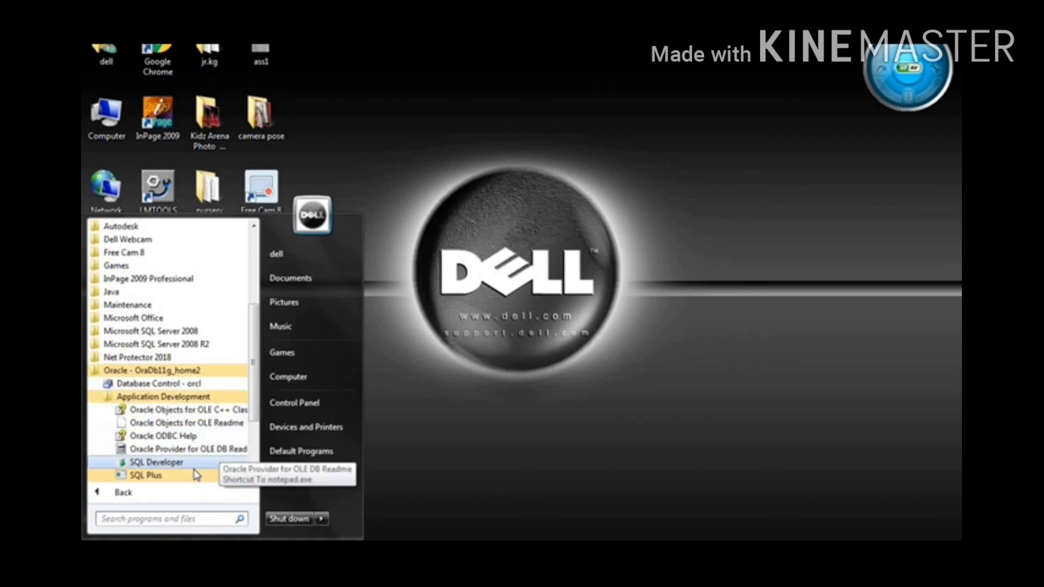
{"action": "mouse_move", "coordinate": [146, 474]}
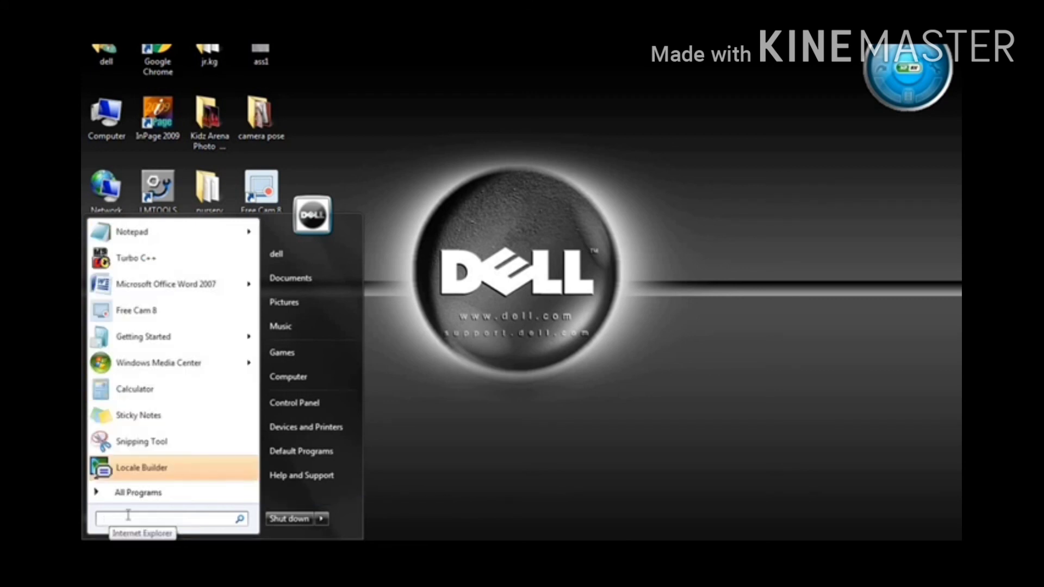
{"action": "type", "text": "cmd"}
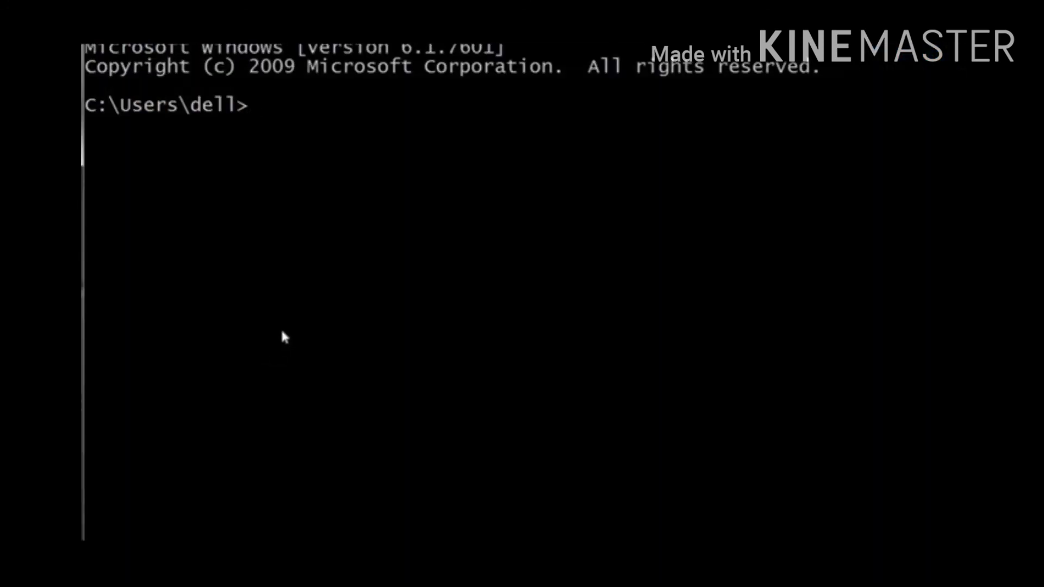
- Run sqlplus and log in with user-name system and its password
{"action": "type", "text": "sq"}
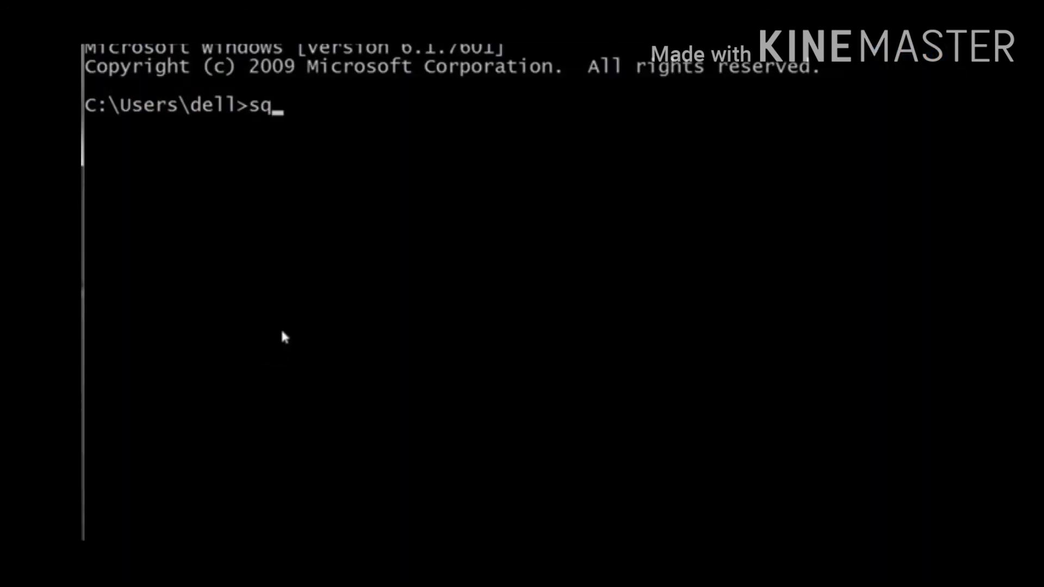
{"action": "type", "text": "lplu"}
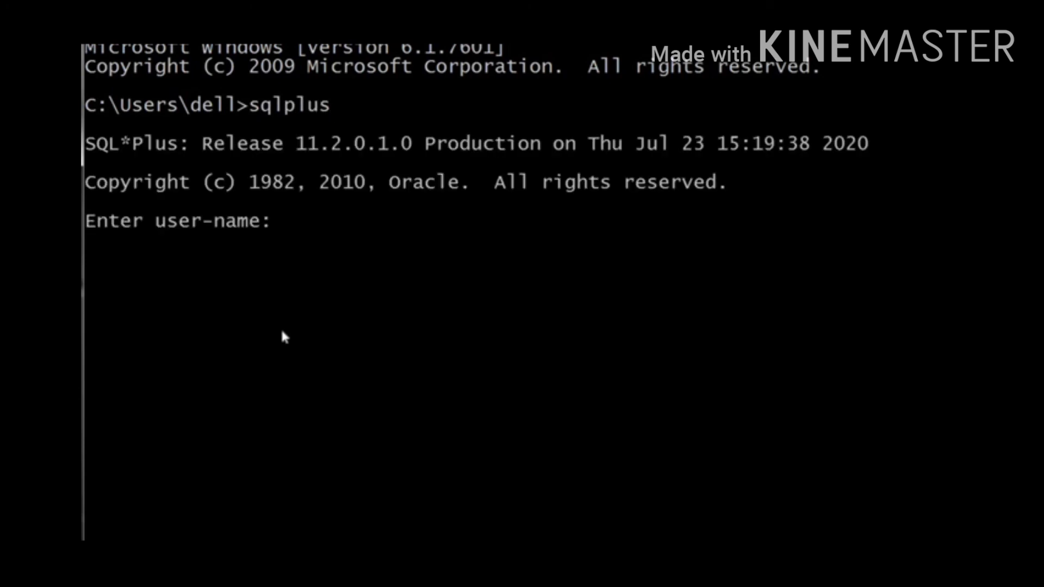
{"action": "type", "text": "s"}
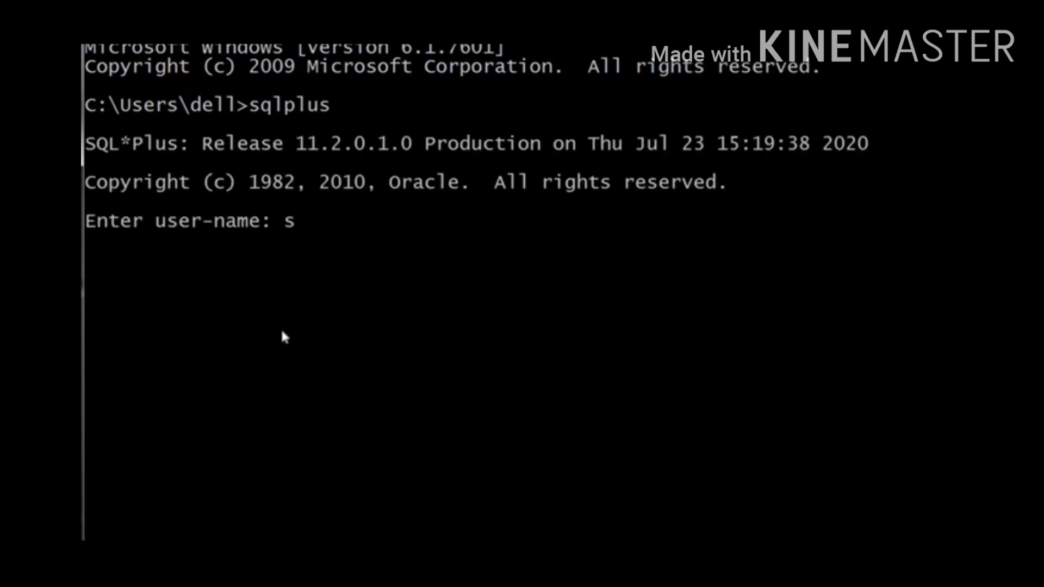
{"action": "type", "text": "ystem"}
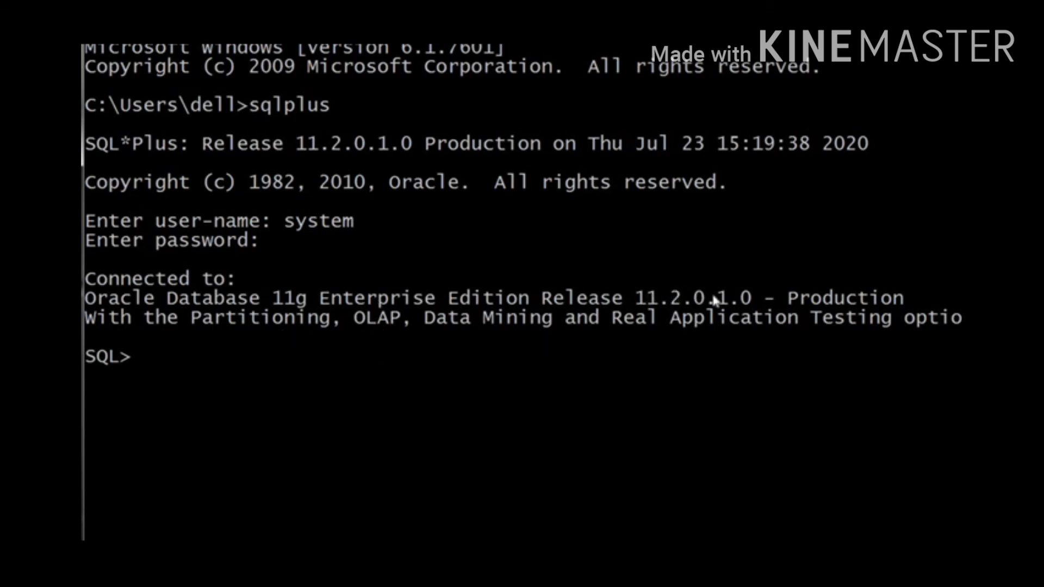
{"action": "mouse_move", "coordinate": [698, 392]}
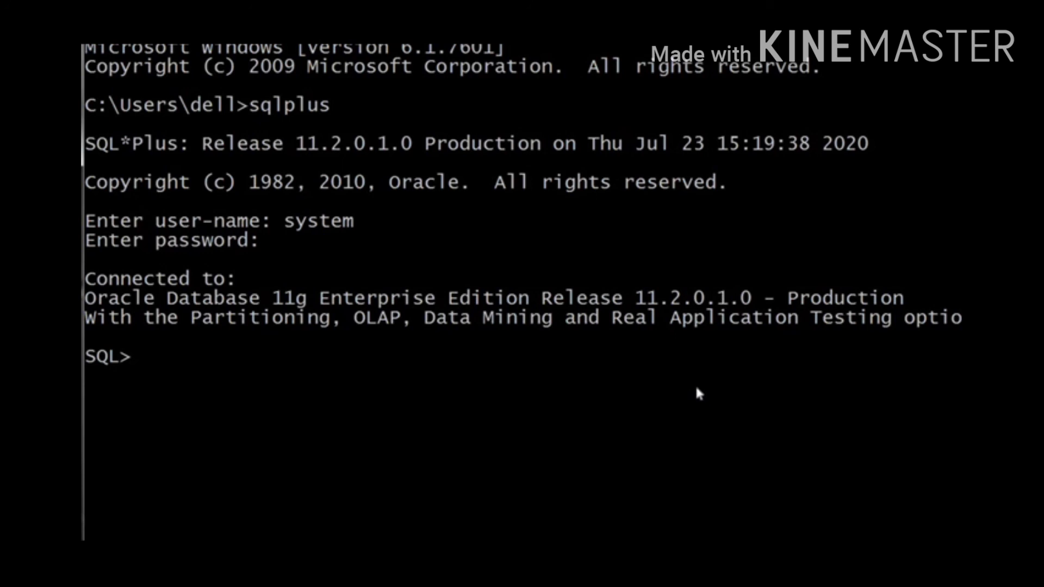